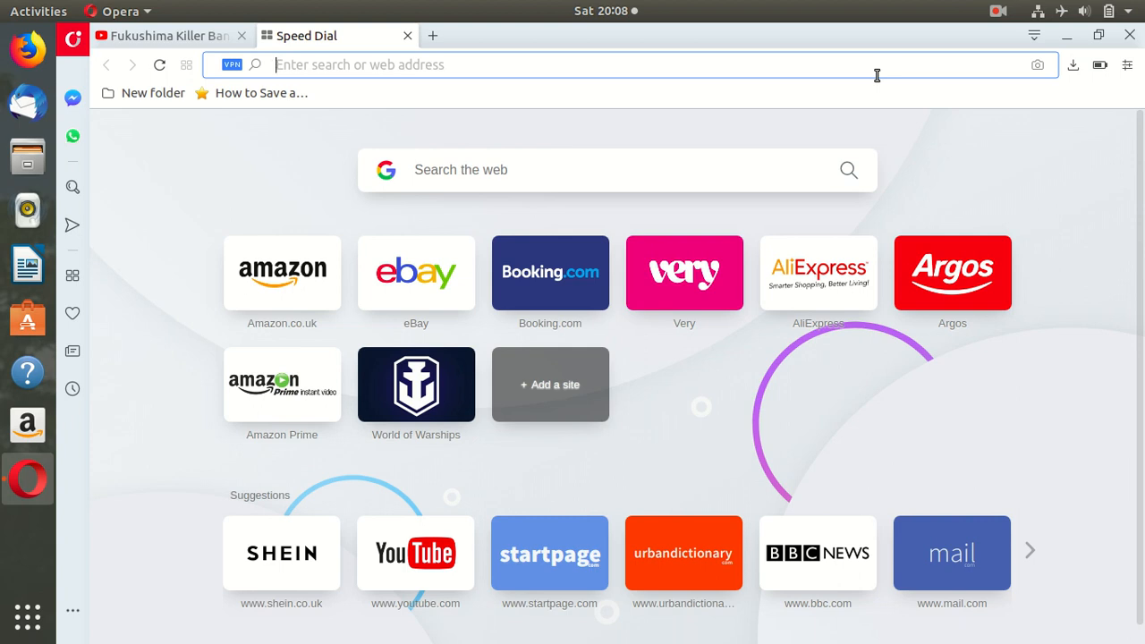
mouse_move(425, 95)
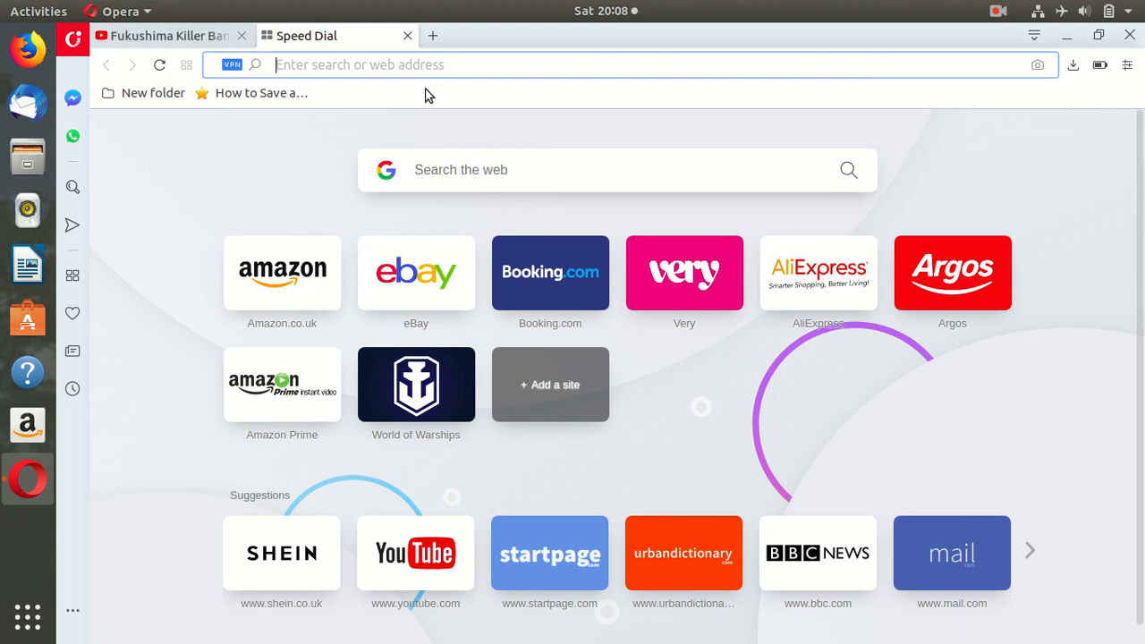
mouse_move(638, 105)
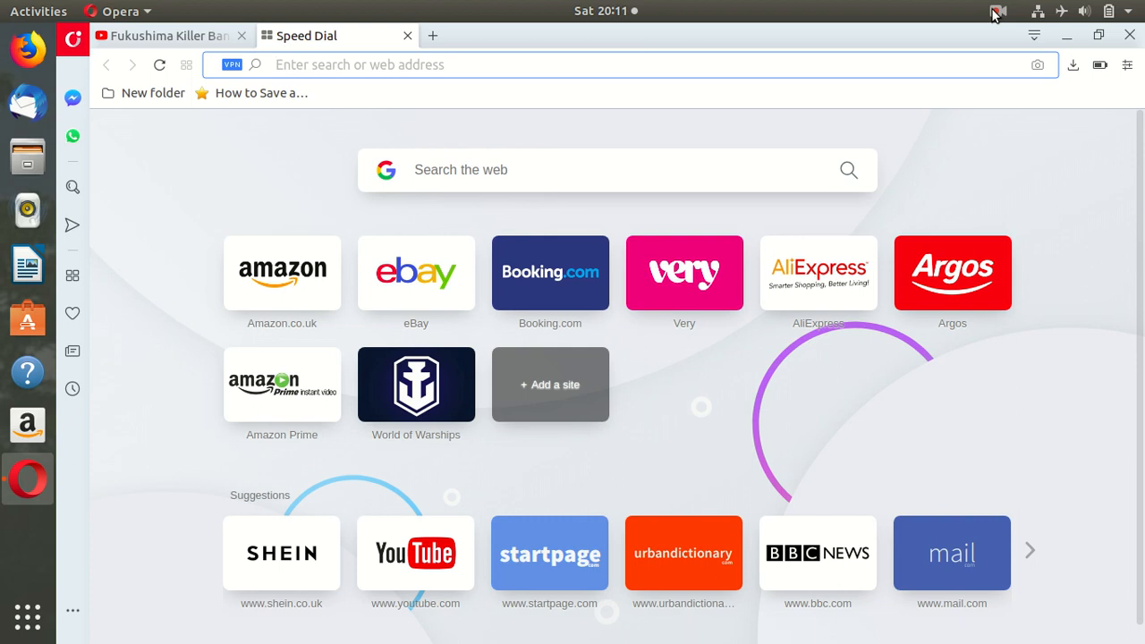
Open the top-panel screen recorder menu showing Pause and Finish recording.
click(996, 10)
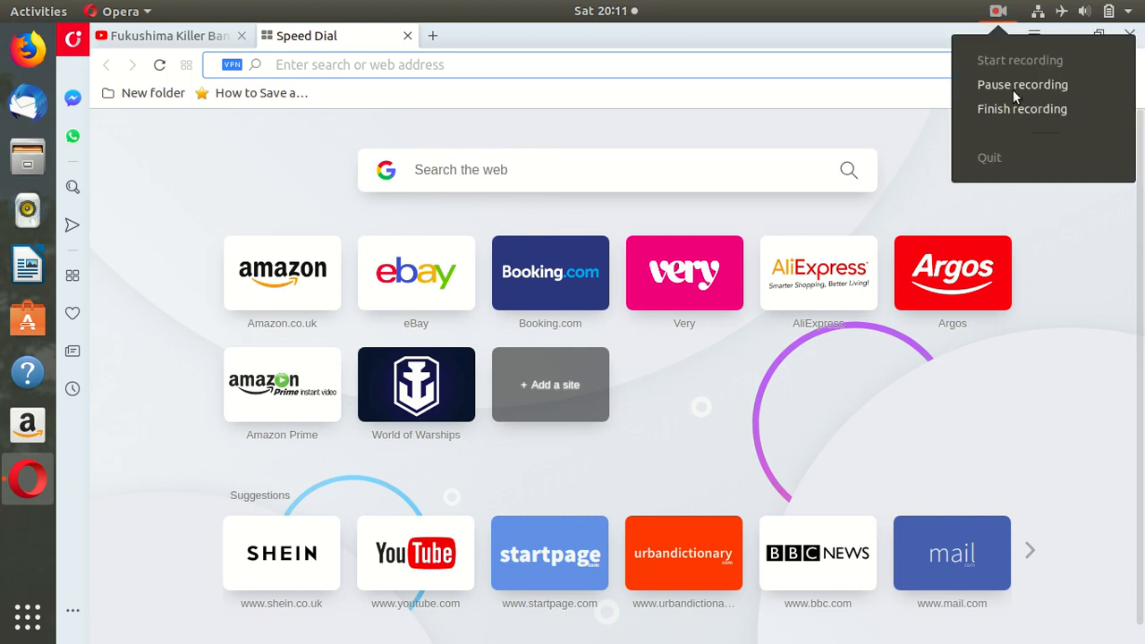